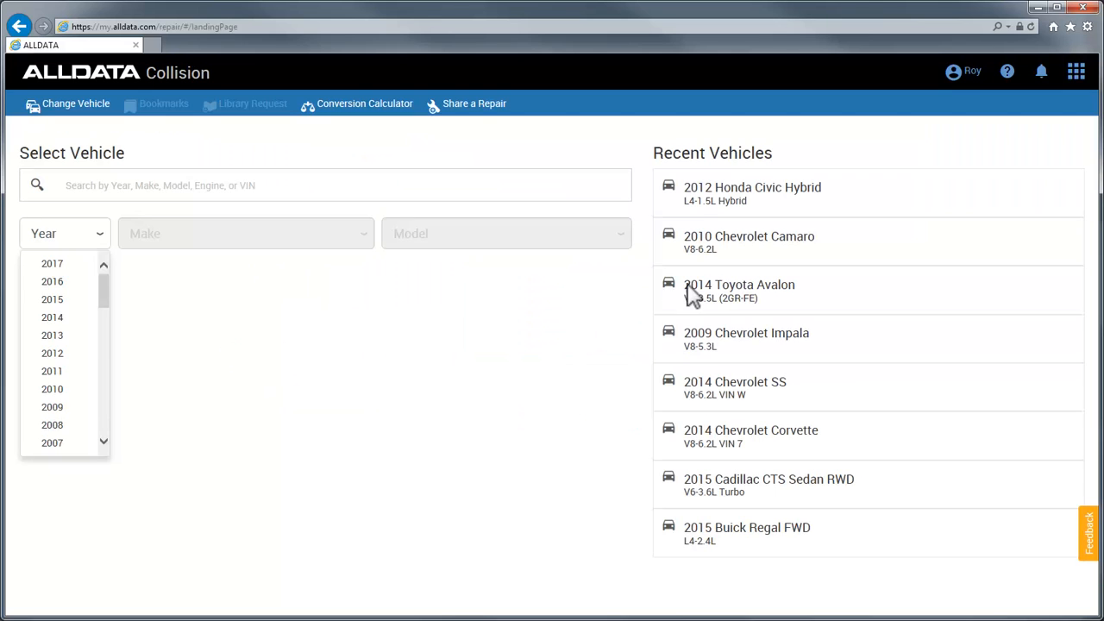
Step: Load the 2012 Honda Civic Hybrid from Recent Vehicles and show the Help menu
left_click(752, 186)
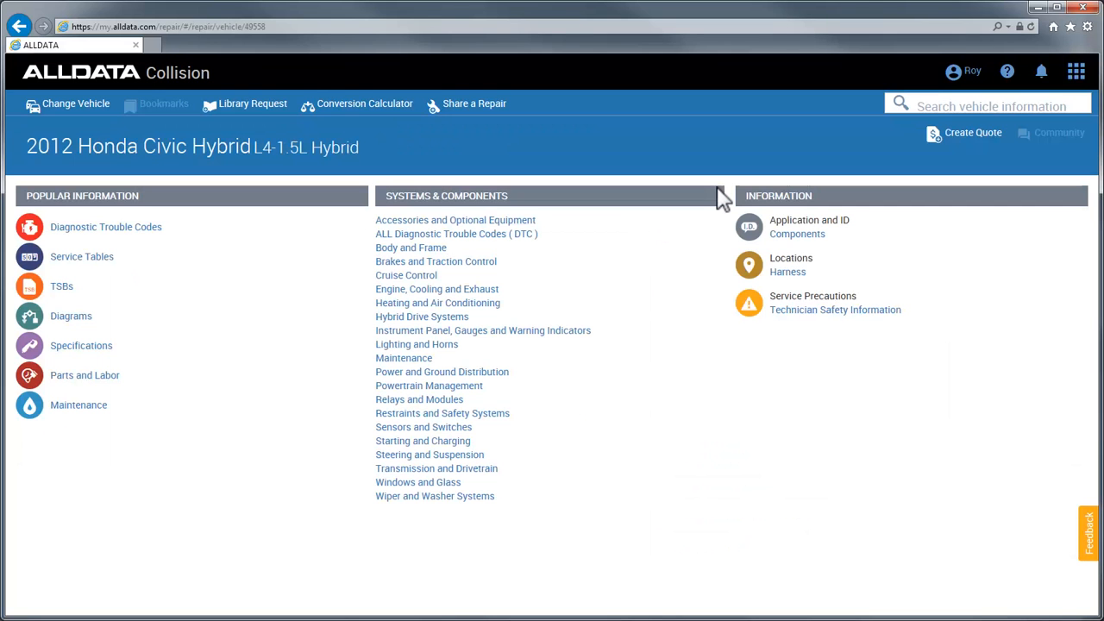
mouse_move(1008, 70)
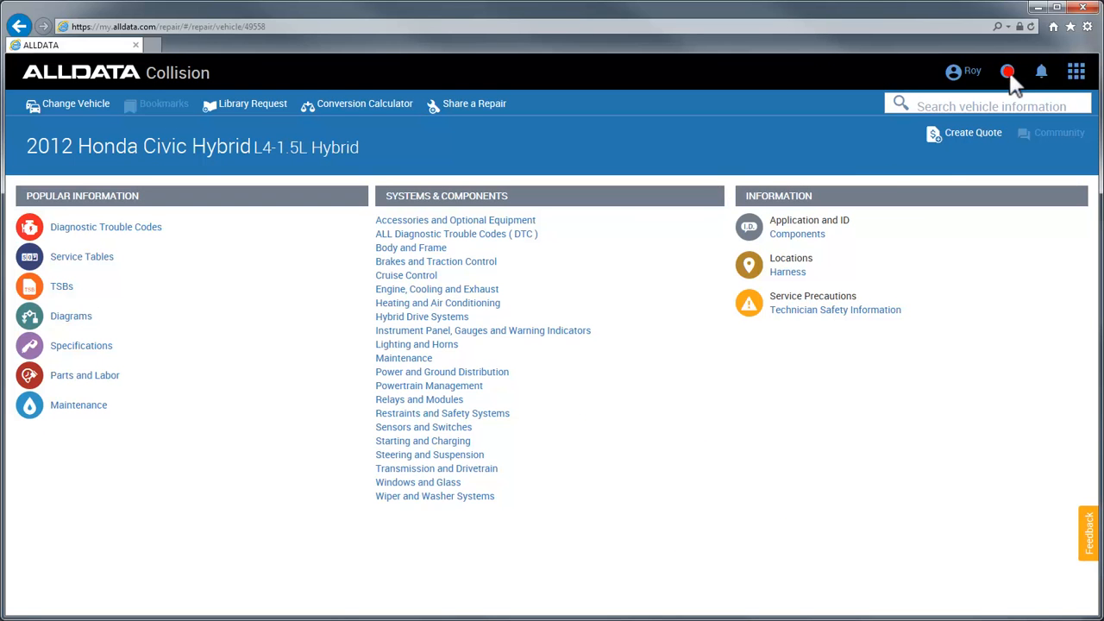
left_click(1009, 72)
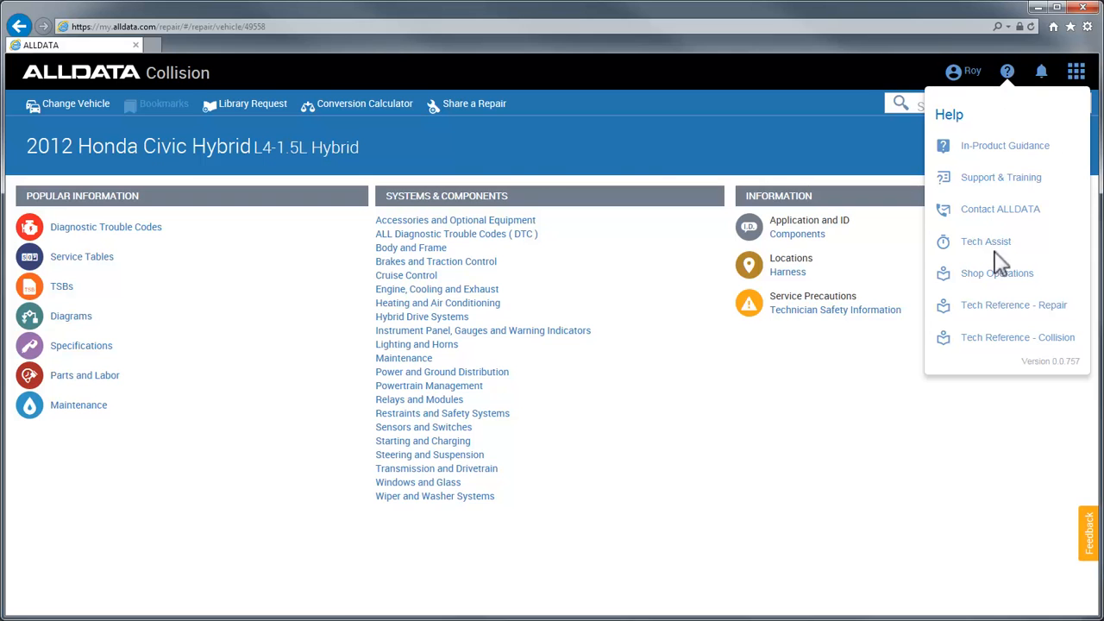
left_click(1014, 336)
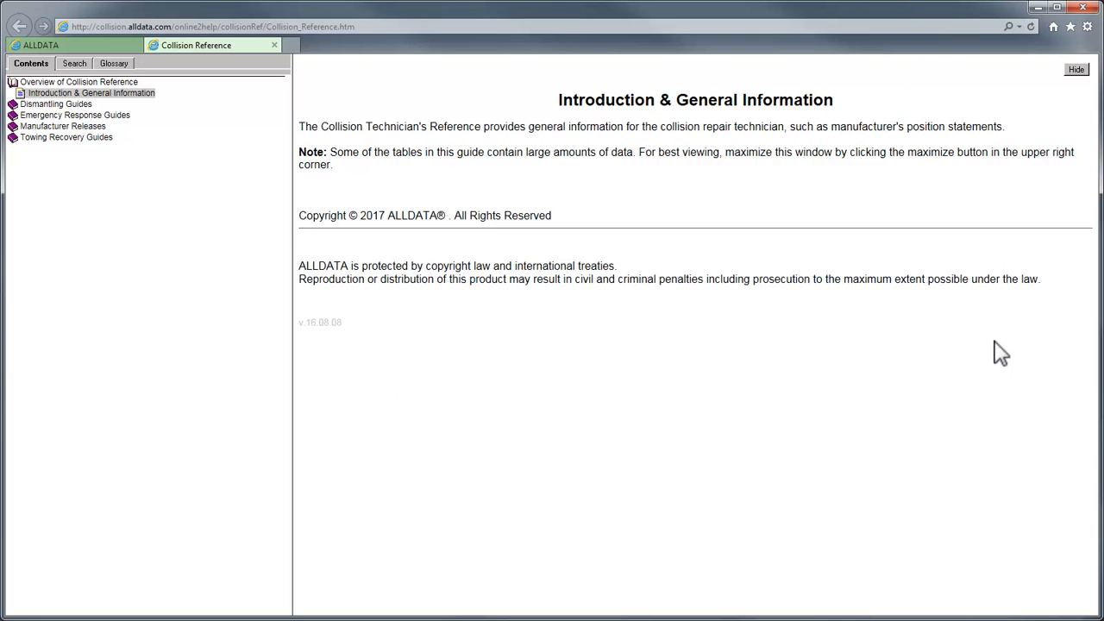
mouse_move(65, 143)
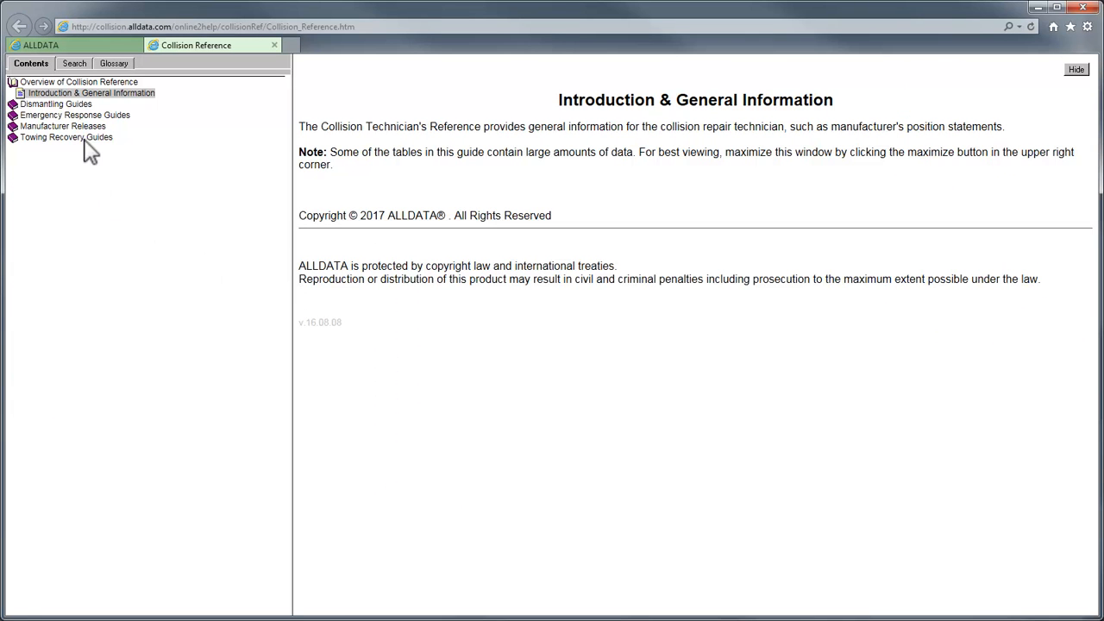
left_click(65, 126)
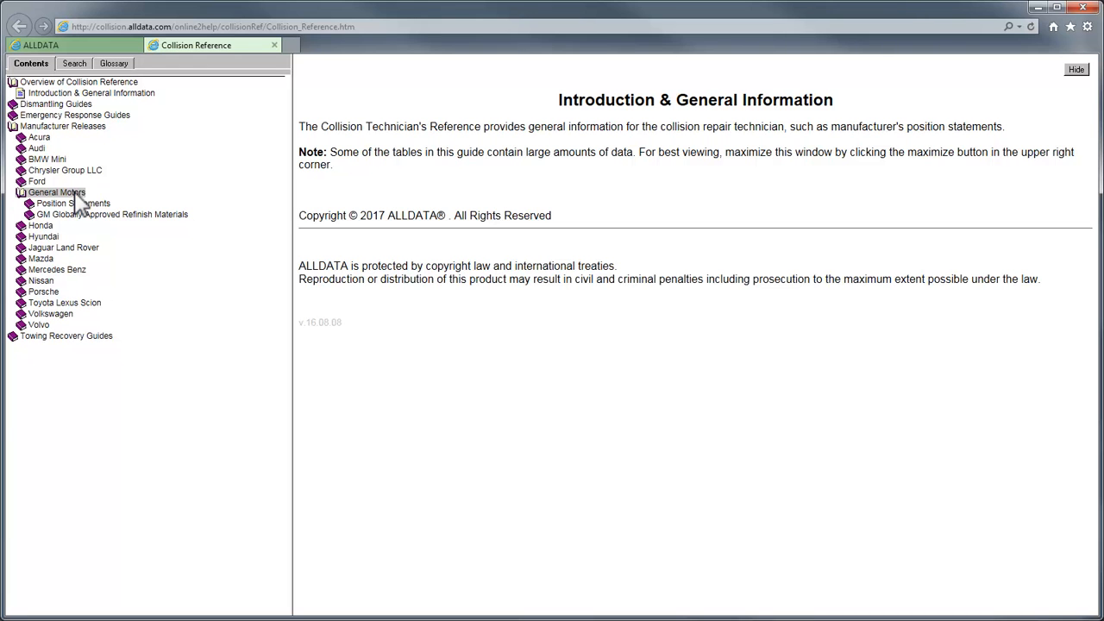
left_click(72, 203)
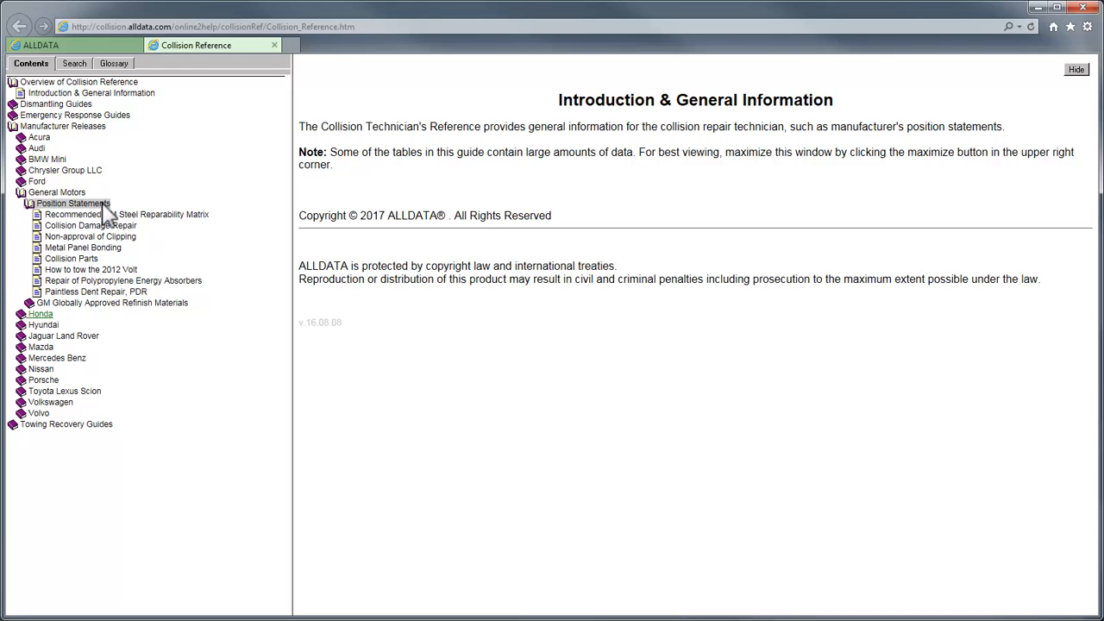
left_click(39, 314)
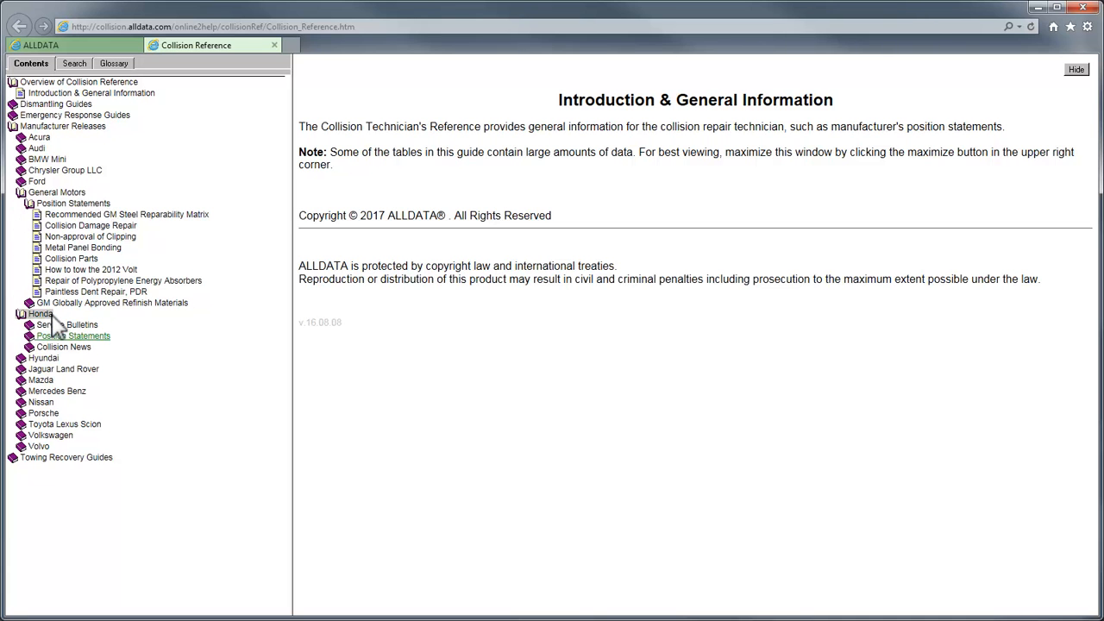
left_click(64, 335)
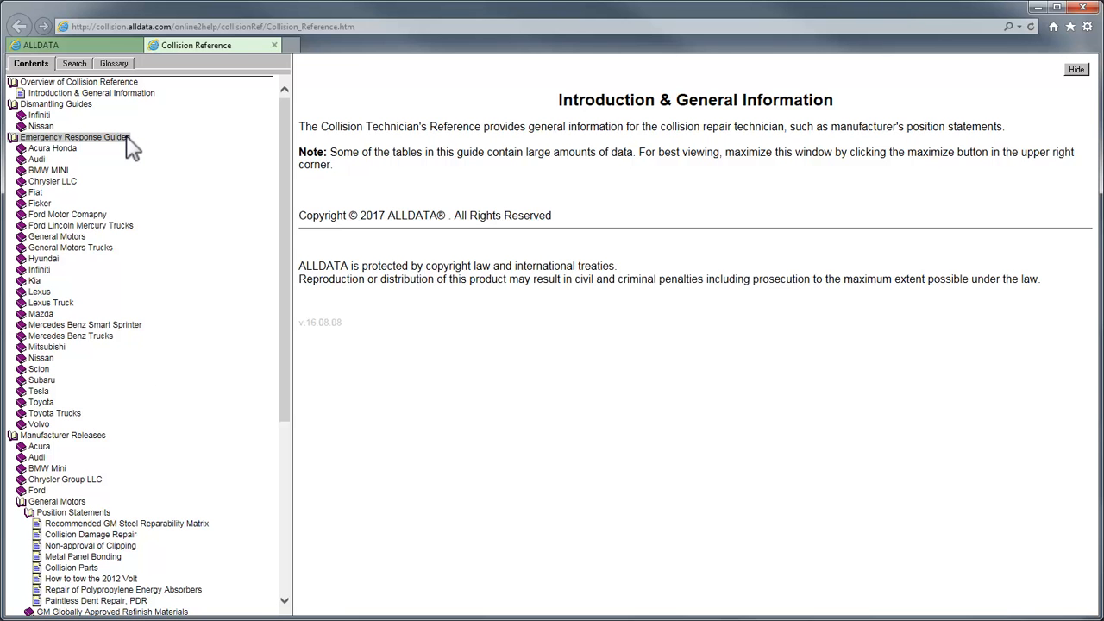
mouse_move(196, 142)
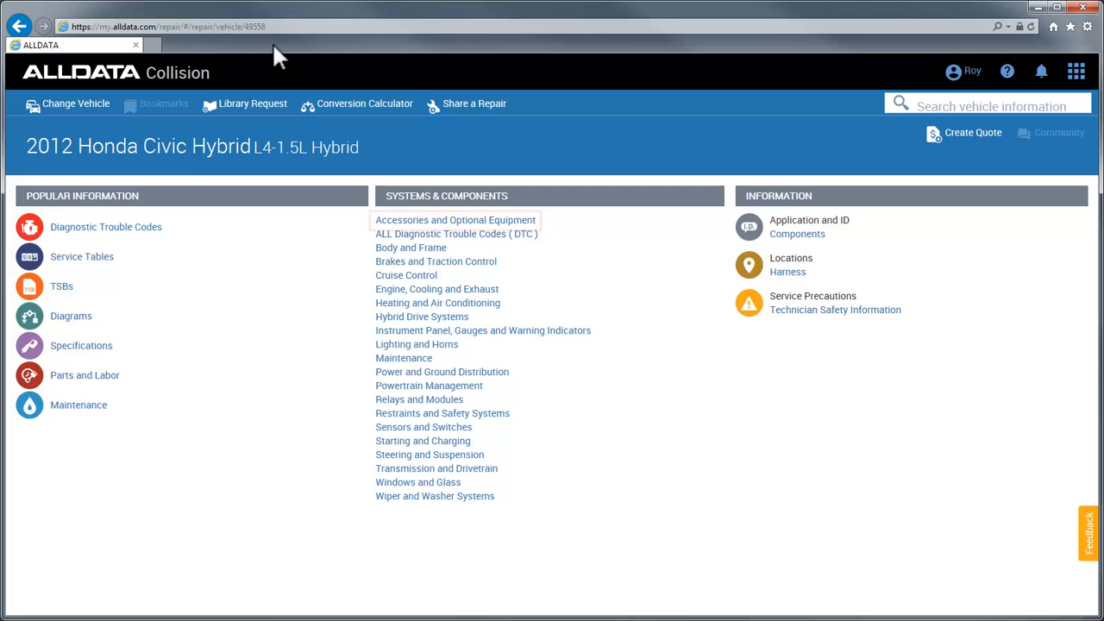
Step: Browse the Accessories and Optional Equipment page, then the Restraints and Safety Systems page
left_click(455, 220)
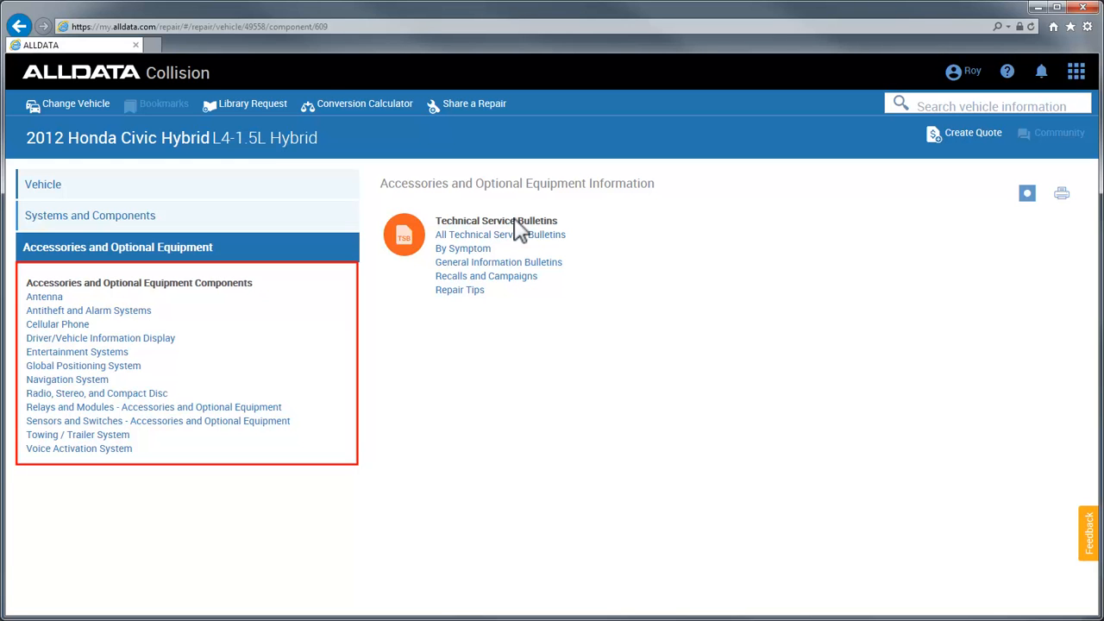
left_click(19, 26)
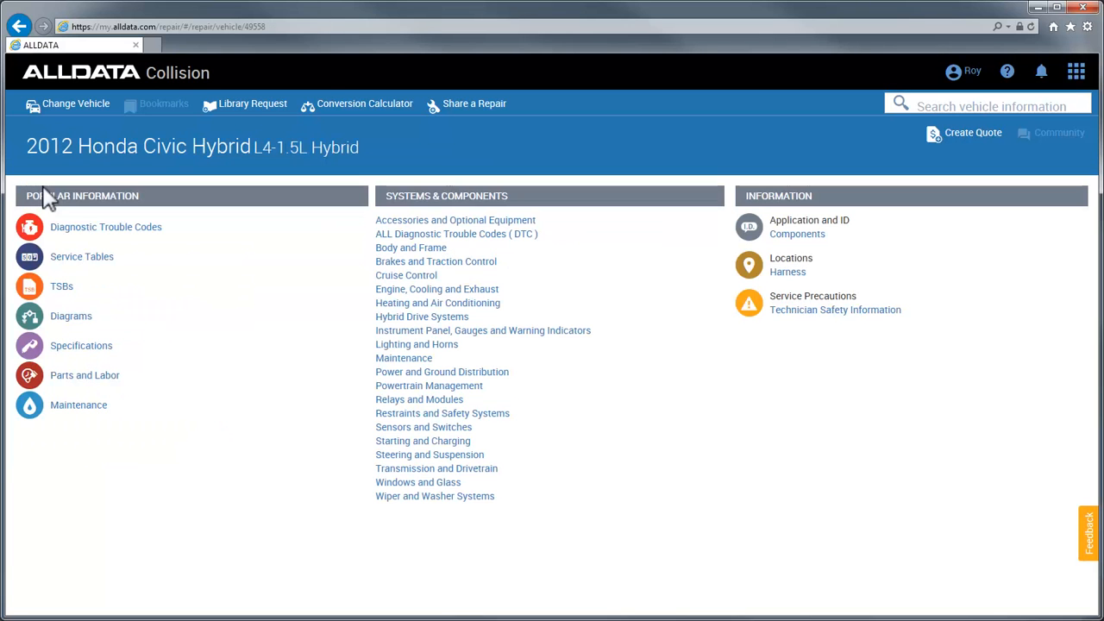
left_click(441, 414)
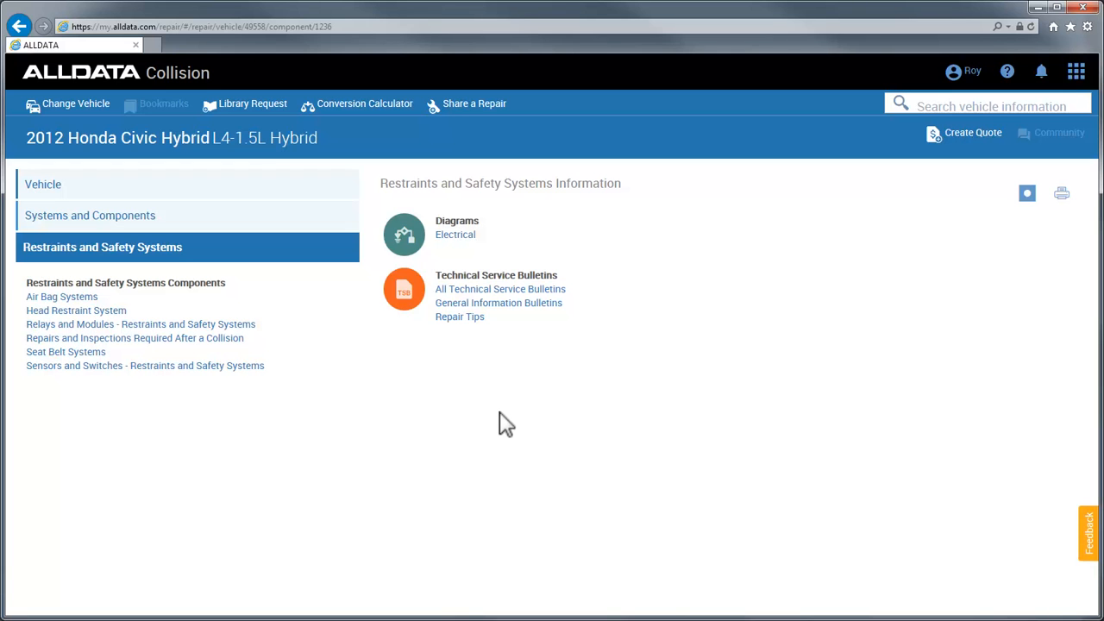
mouse_move(55, 193)
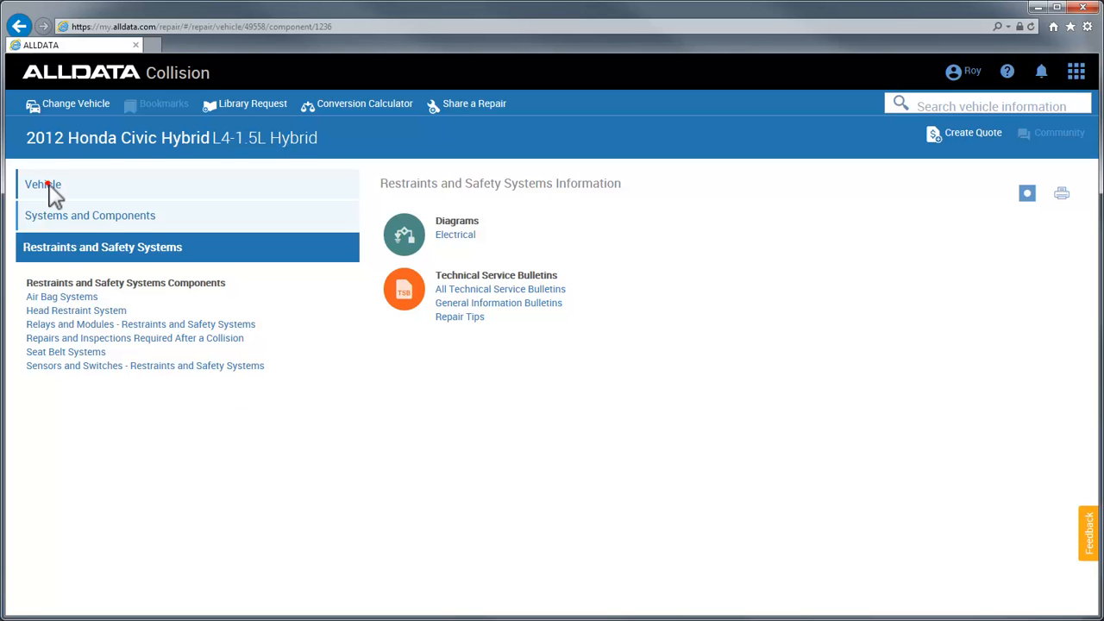
Step: Return to the vehicle overview and show the Hybrid Drive Systems information page
left_click(44, 181)
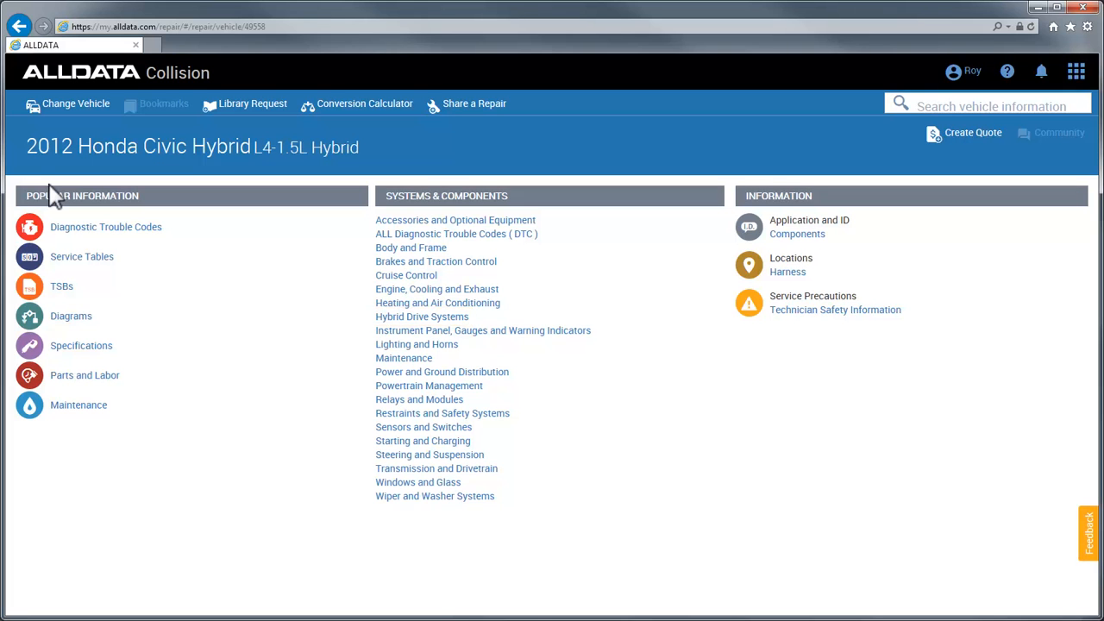
left_click(421, 317)
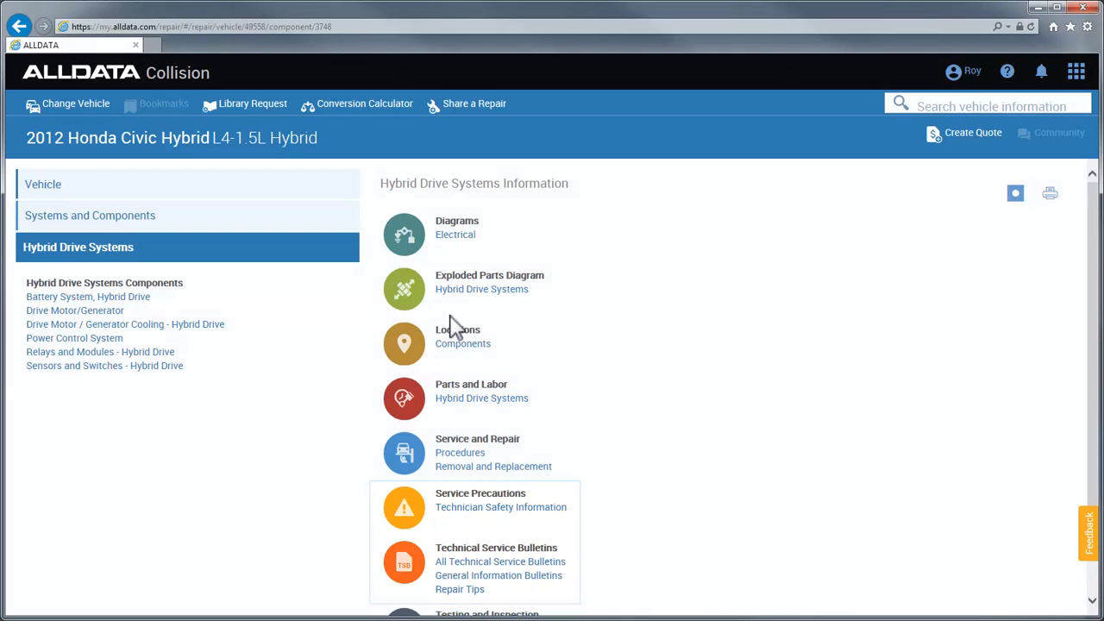
Step: Visit the Windows and Glass page, then return to the Systems and Components list
left_click(90, 213)
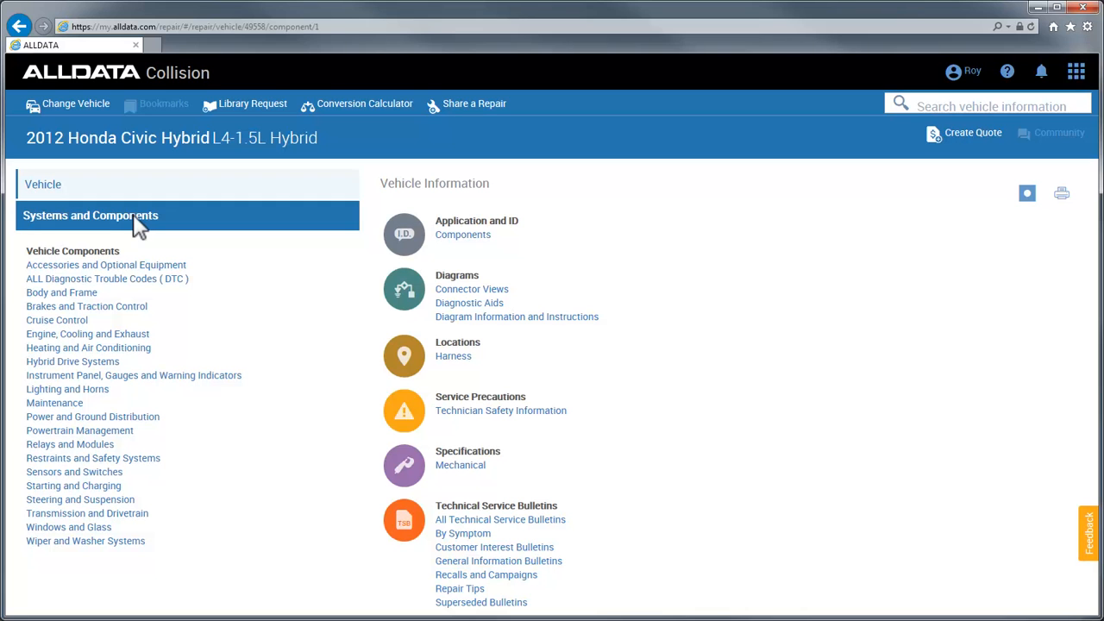
left_click(69, 528)
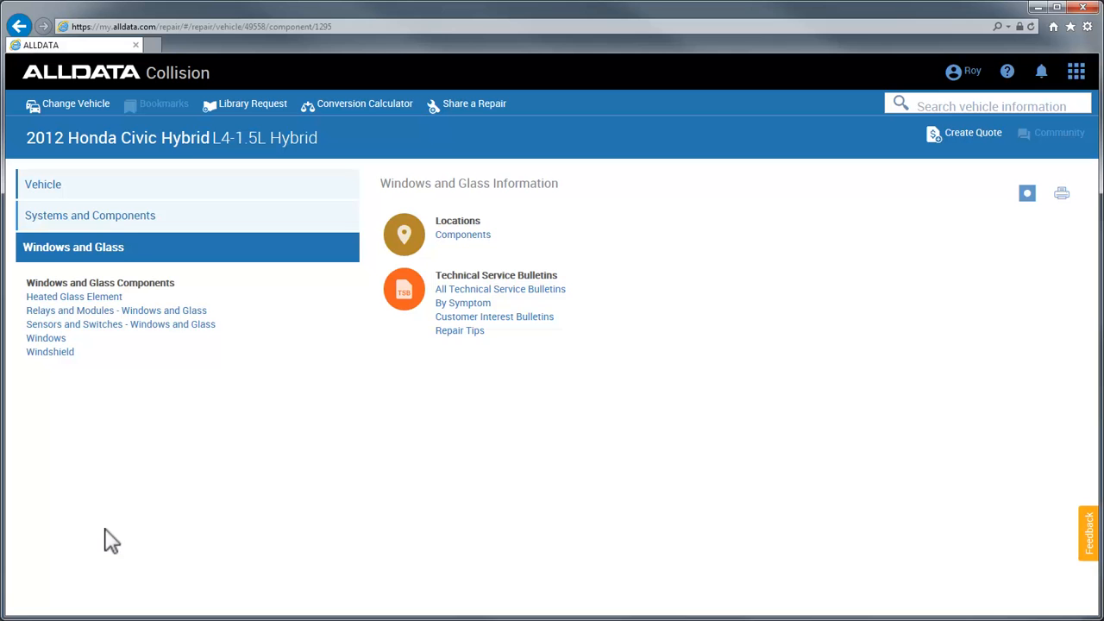
left_click(90, 214)
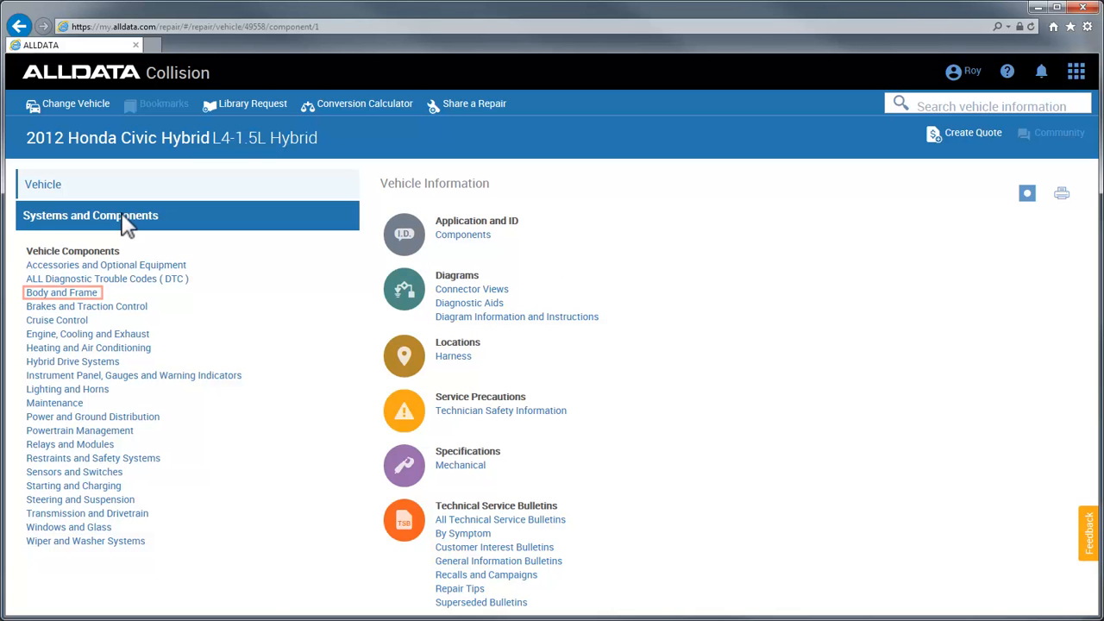
left_click(62, 293)
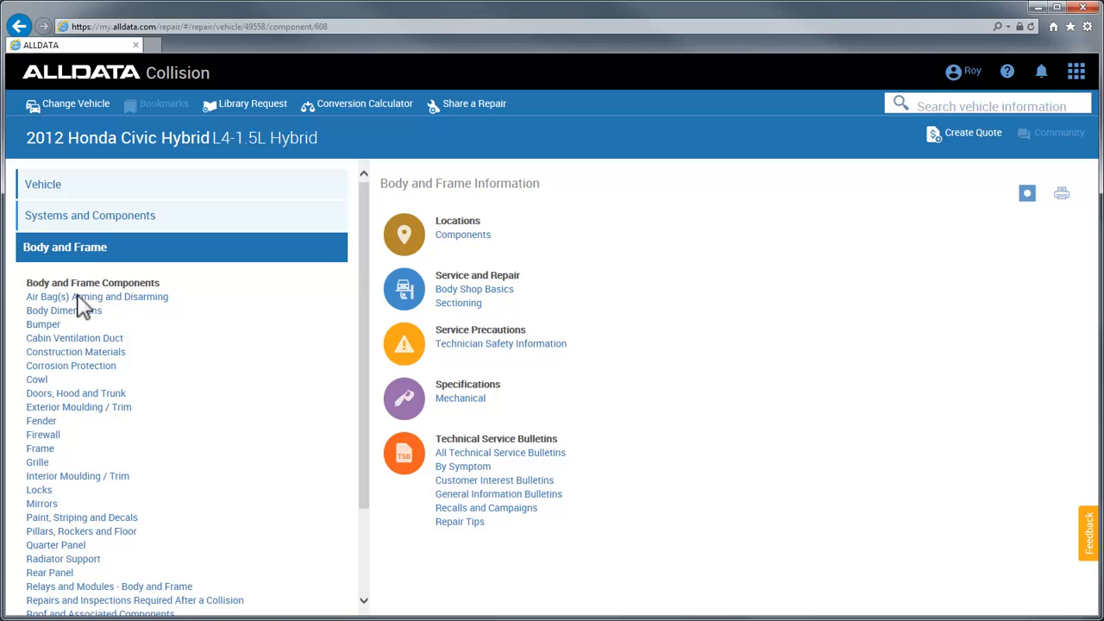
left_click(63, 311)
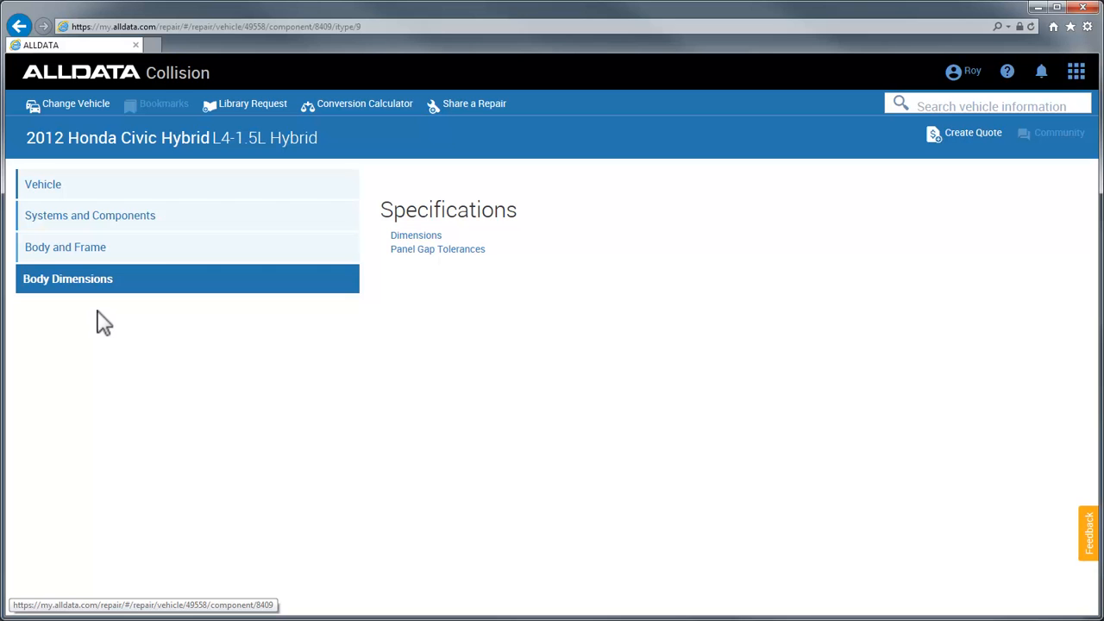
left_click(462, 248)
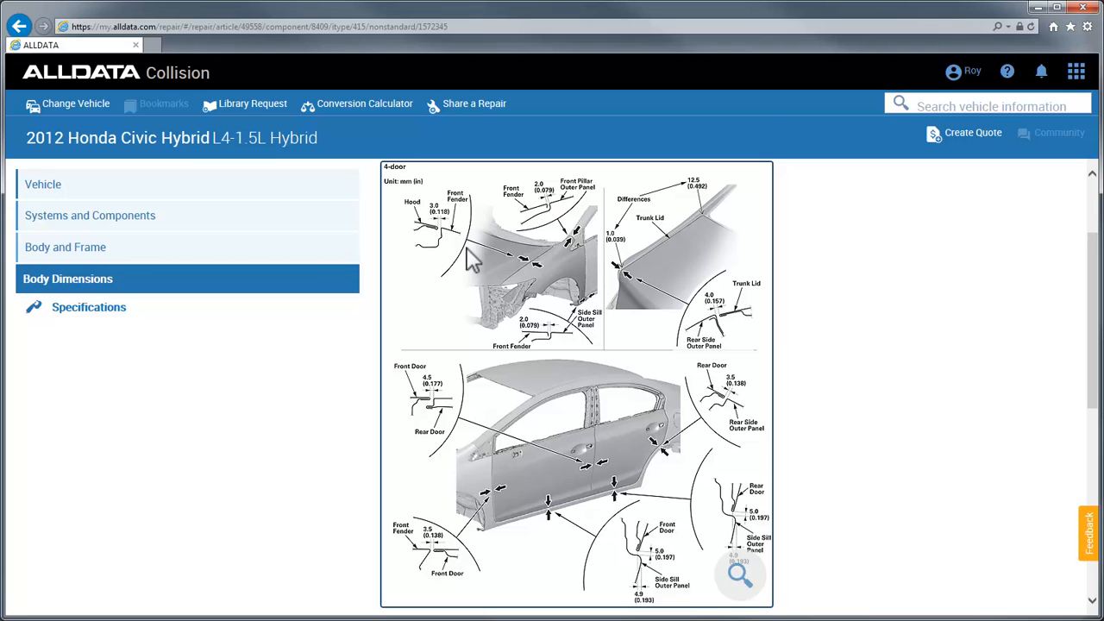
left_click(66, 247)
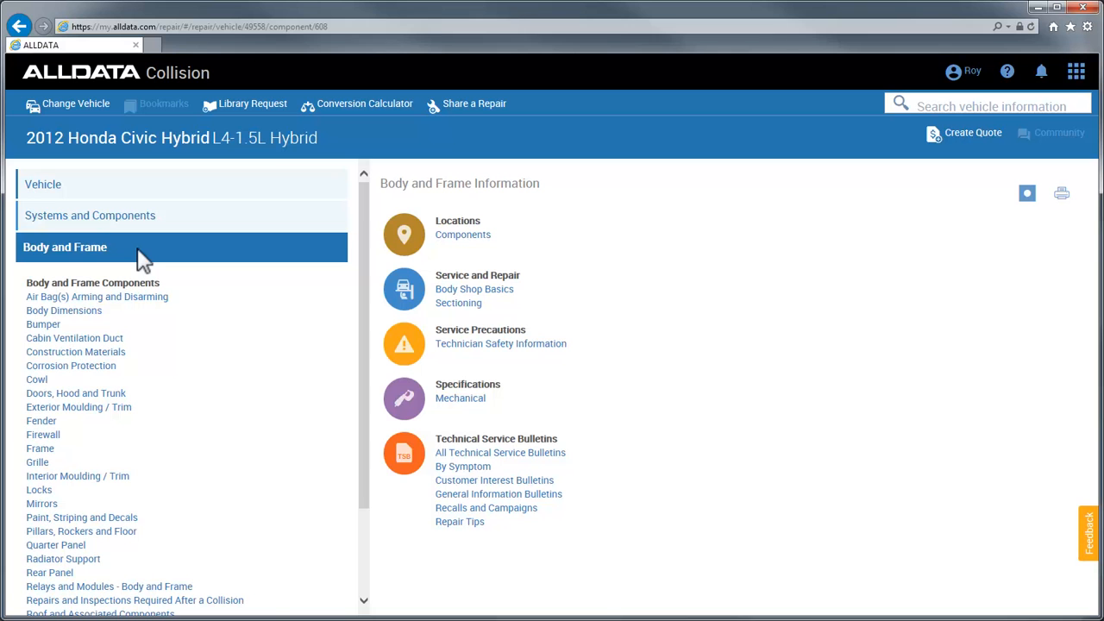
left_click(76, 351)
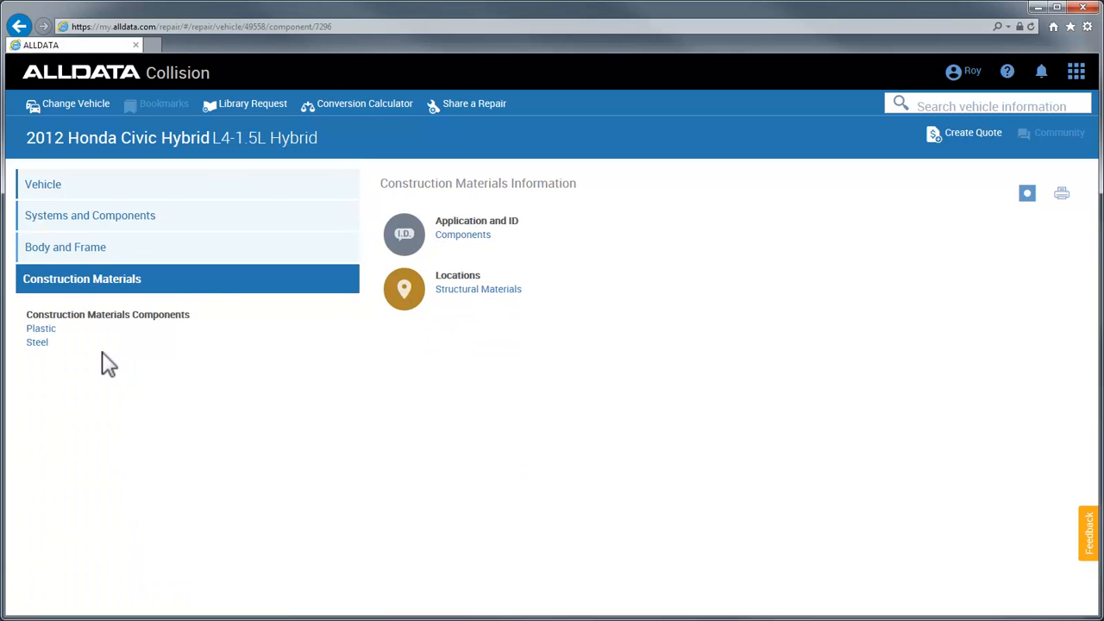
mouse_move(493, 315)
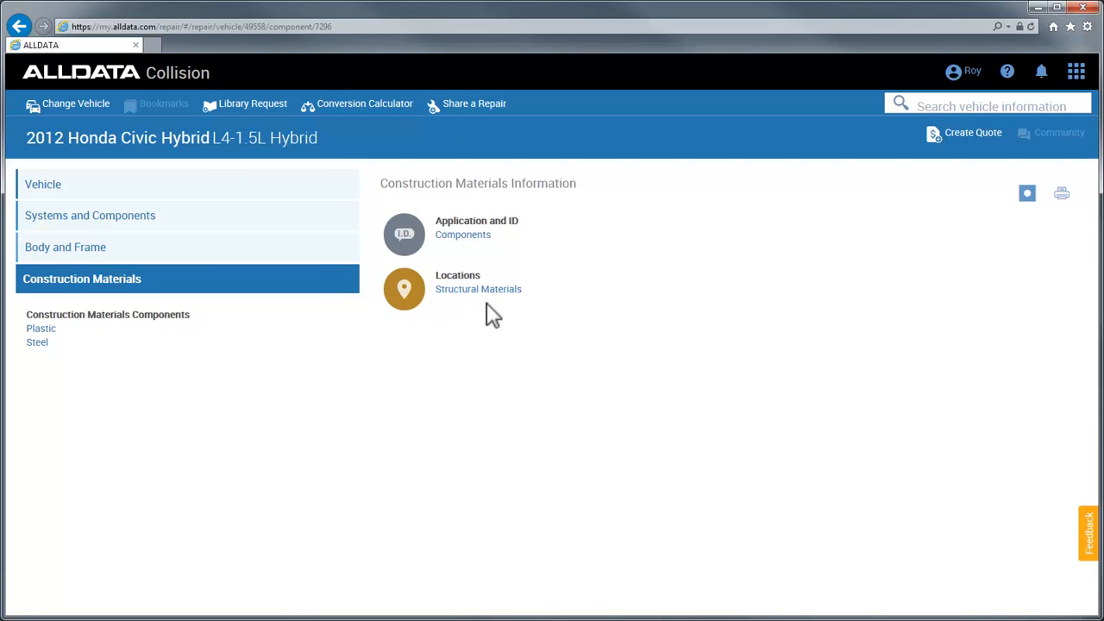
left_click(476, 289)
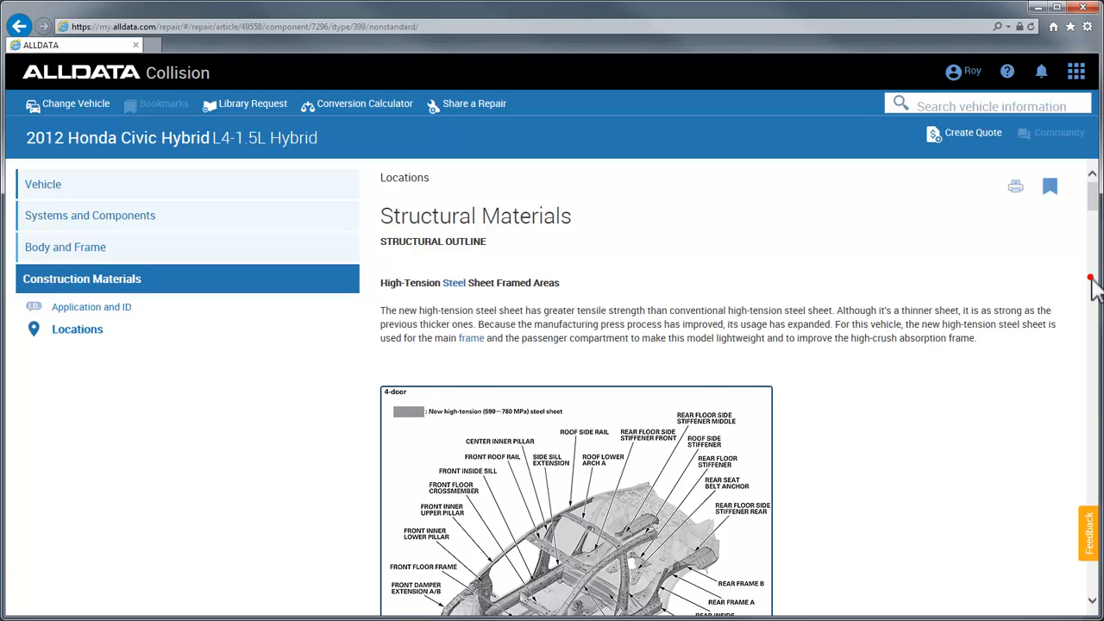
scroll("down", 3)
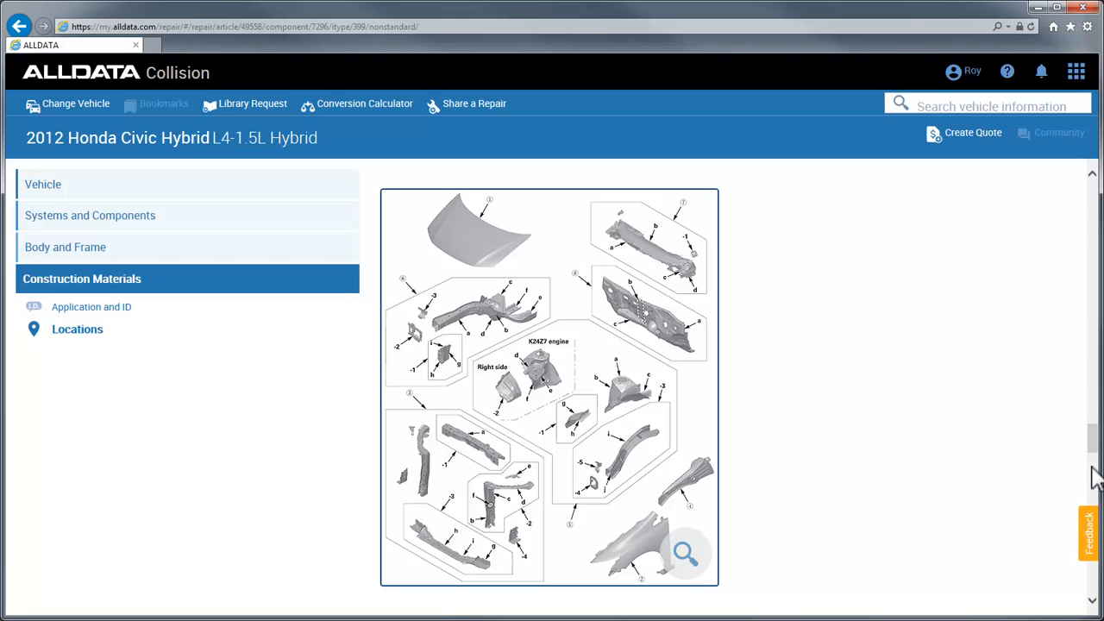
mouse_move(112, 317)
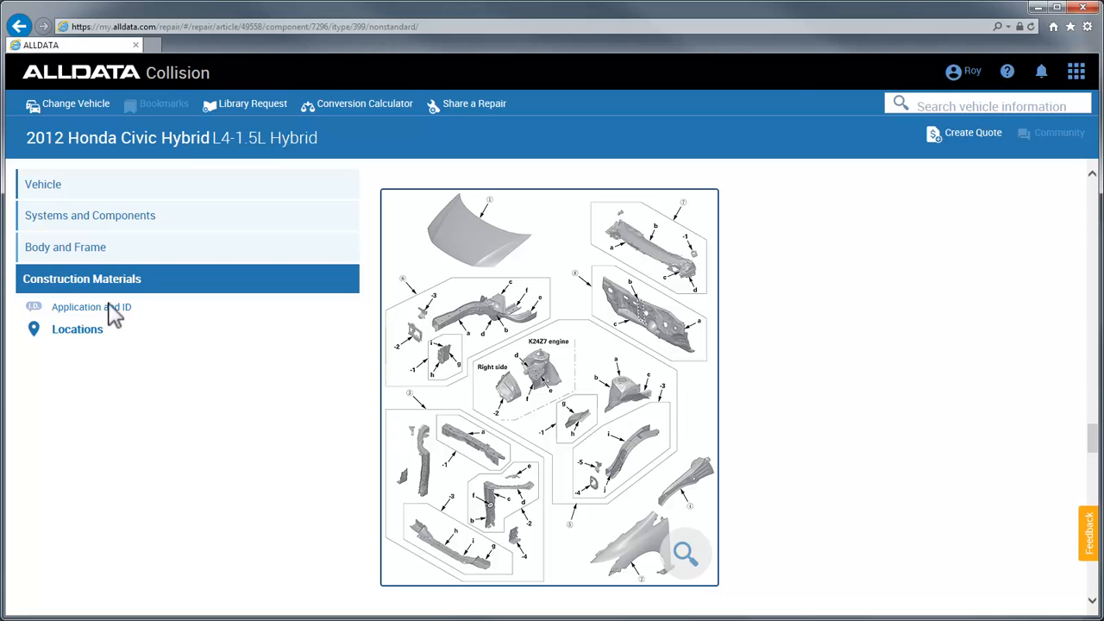
left_click(66, 246)
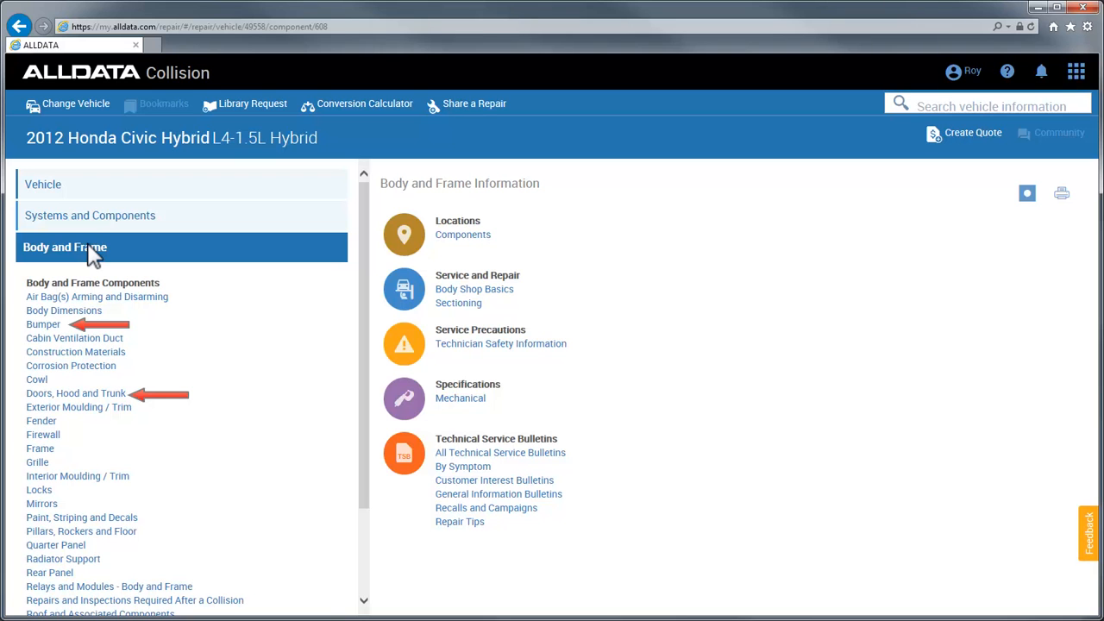
mouse_move(134, 224)
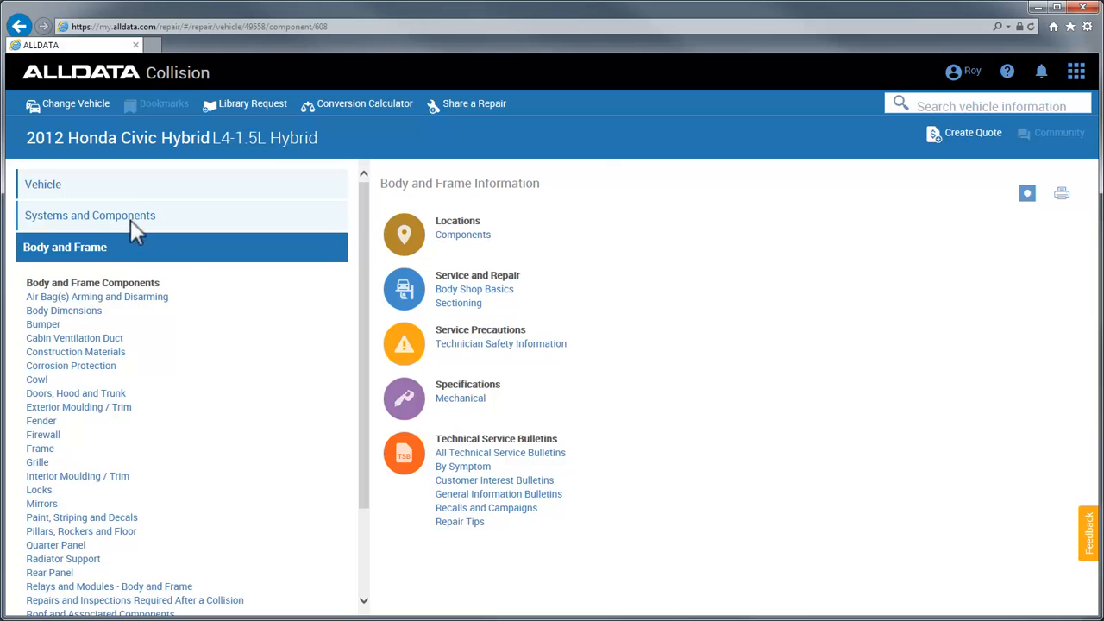
Step: Reach Air Bag Systems Locations under Restraints and Safety Systems and enlarge the SRS diagram
left_click(96, 214)
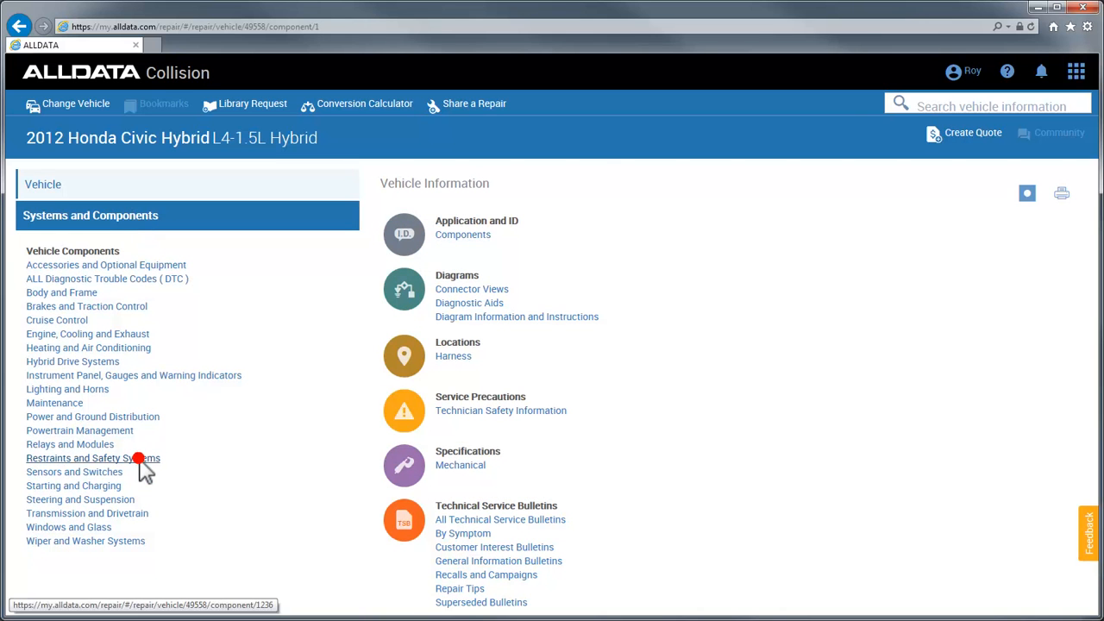
left_click(93, 458)
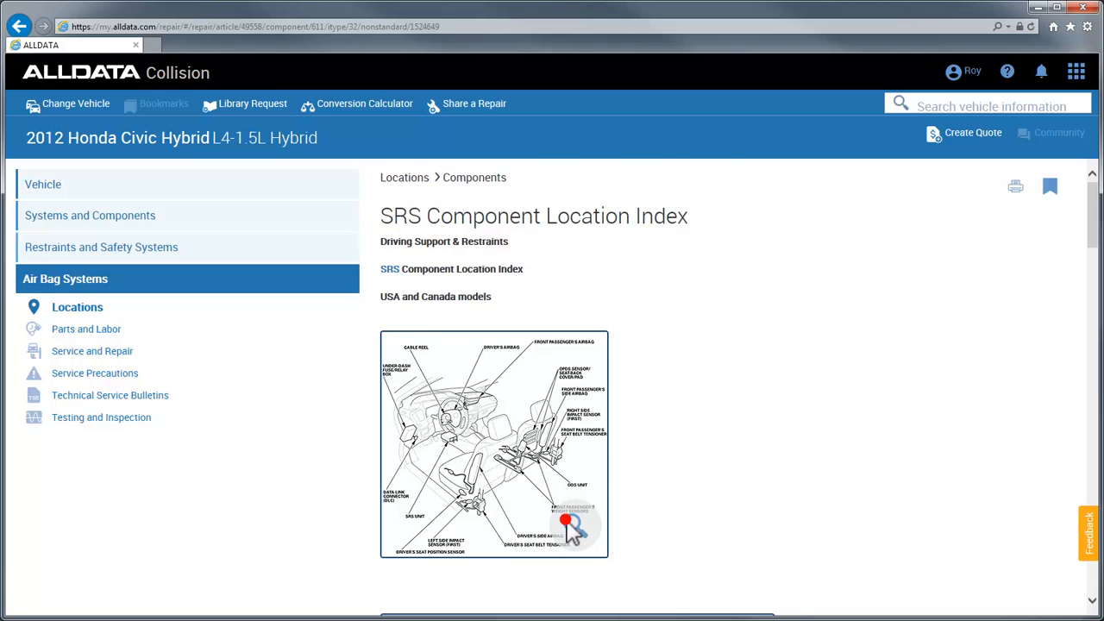
left_click(566, 521)
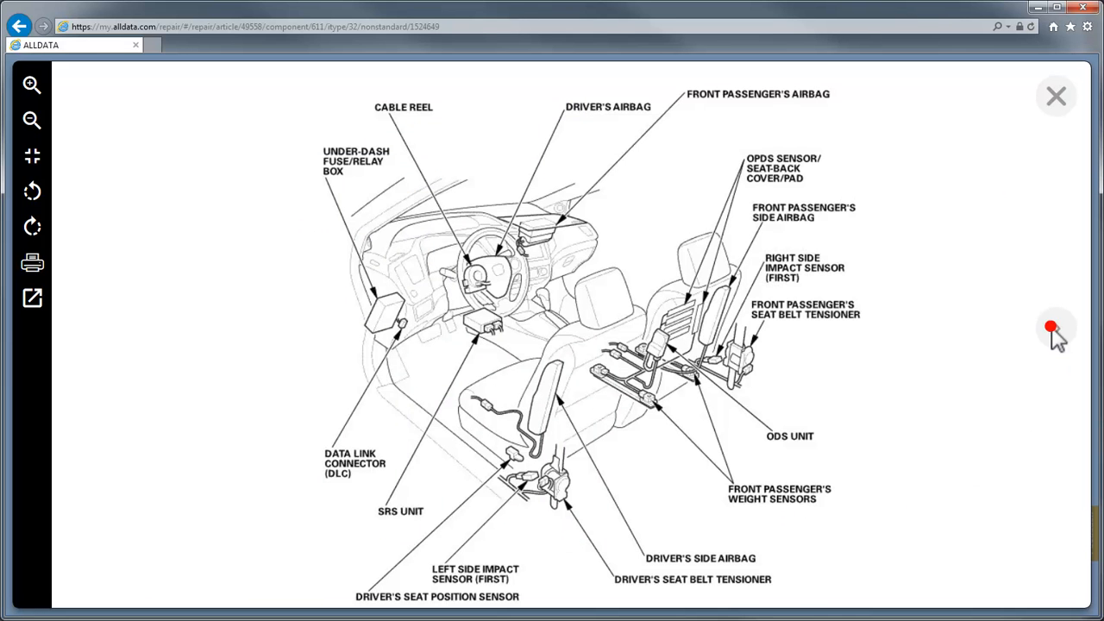
Step: Page through the airbag location diagrams and return to the SRS Component Location Index
left_click(1052, 328)
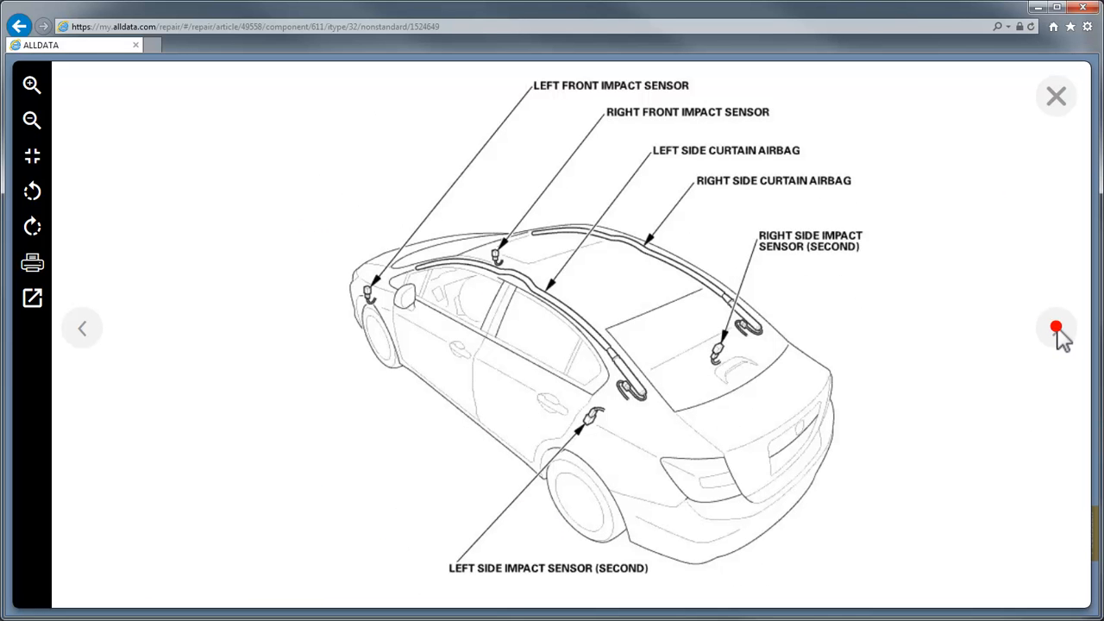
left_click(1055, 328)
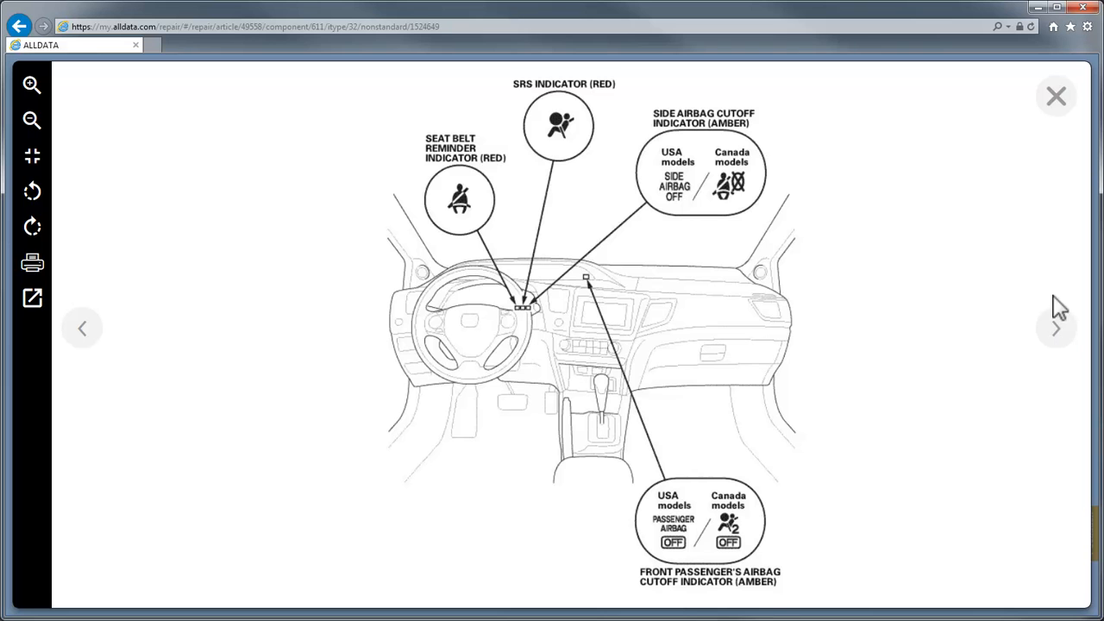
left_click(1054, 94)
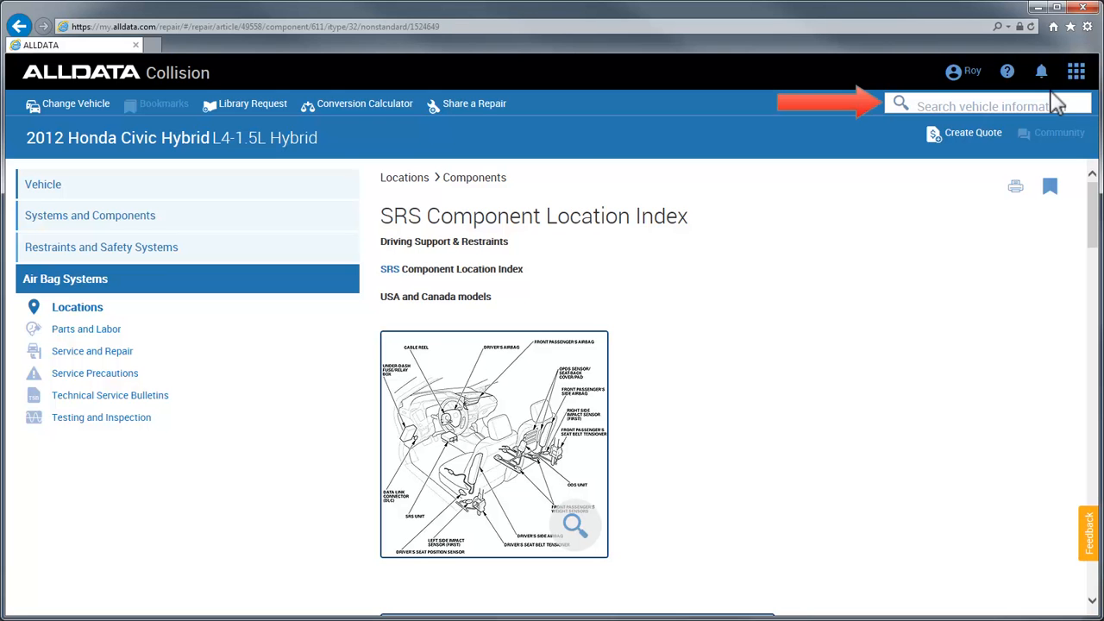
Step: Search the vehicle information for 'air bag' and show its results dropdown over the overview page
type("air bag")
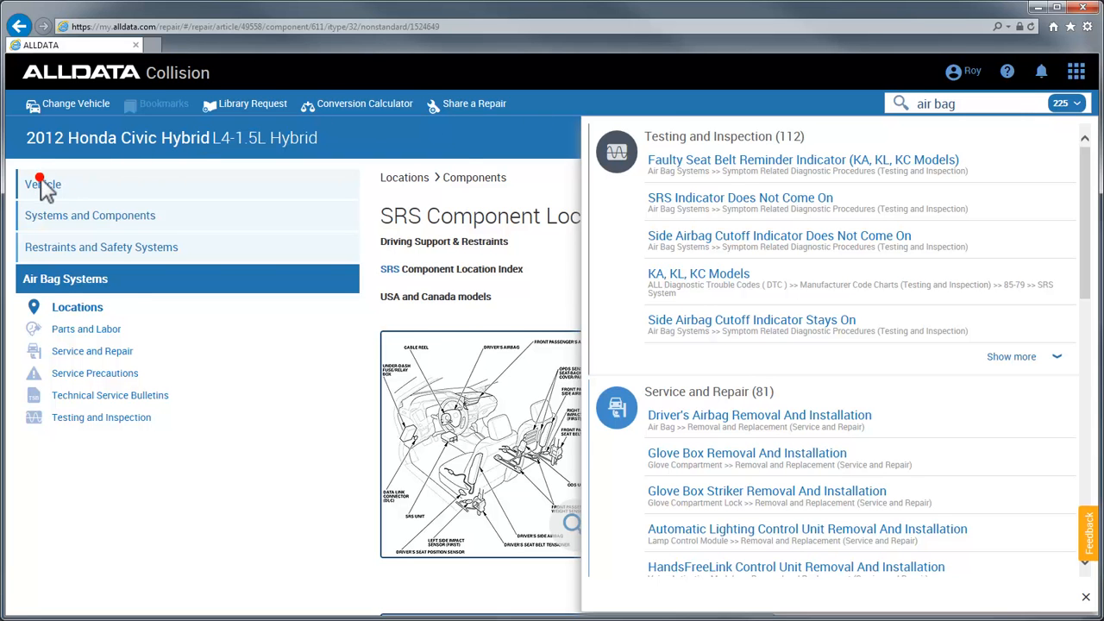
left_click(42, 183)
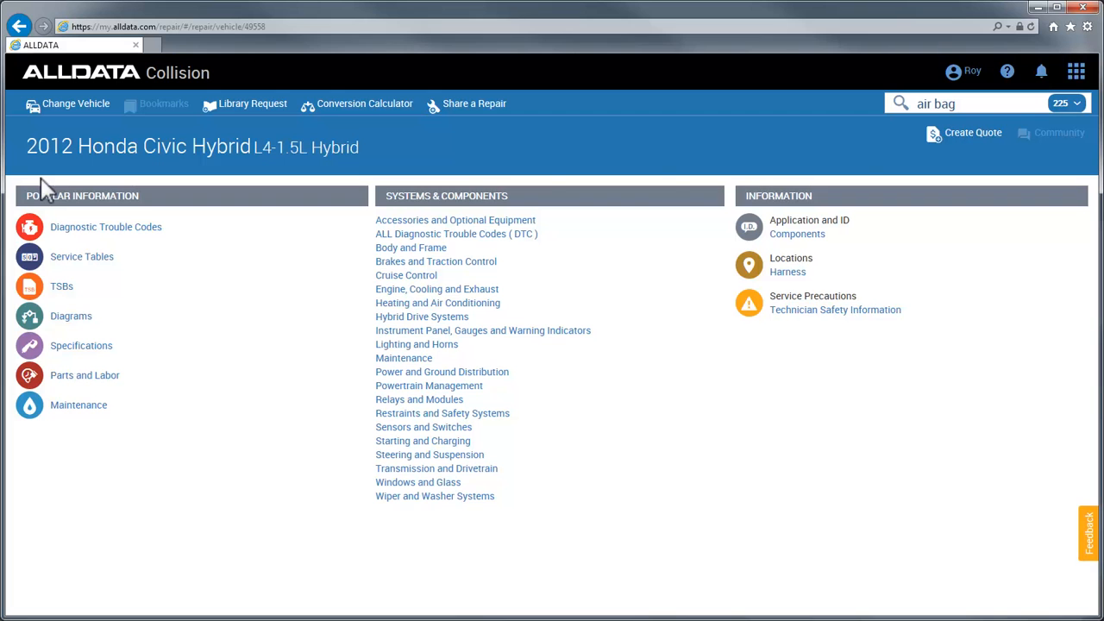
left_click(1072, 104)
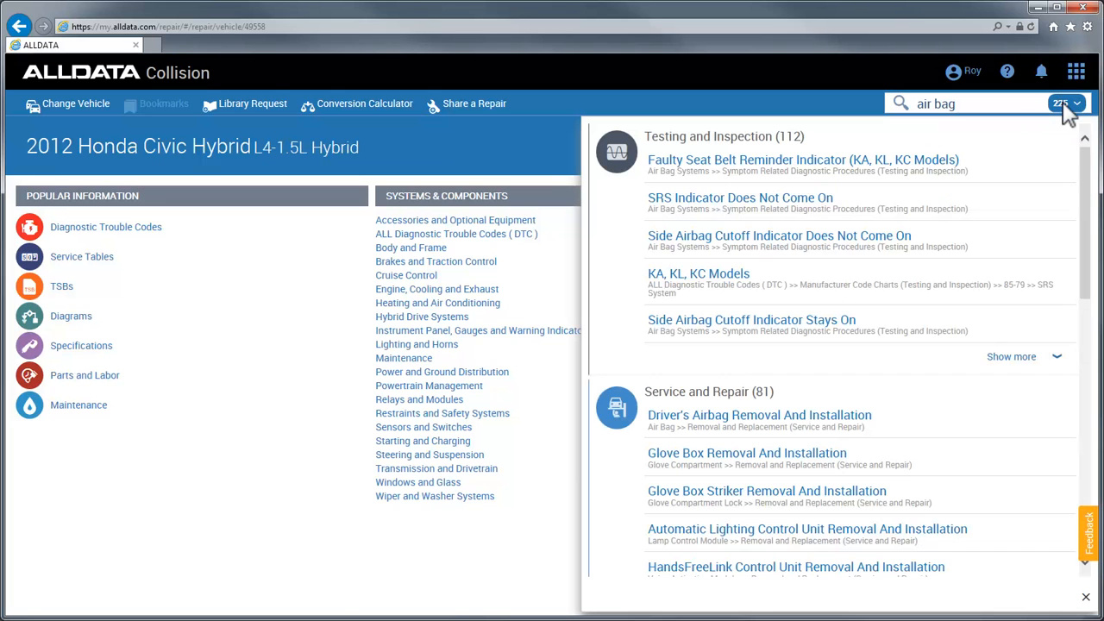